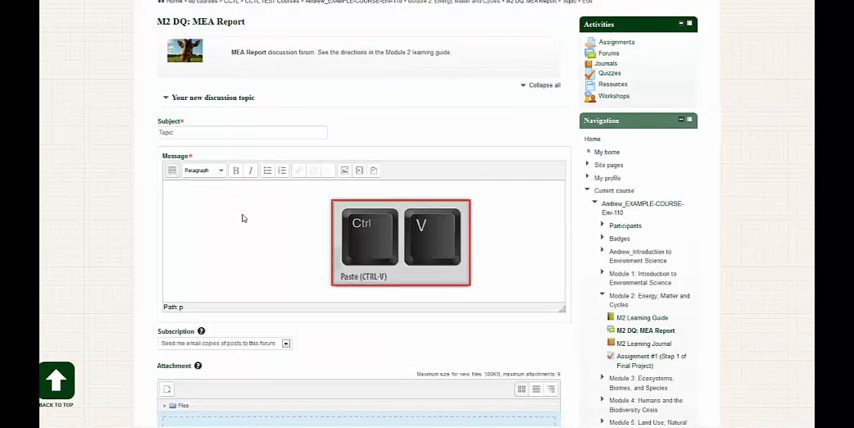
Enter 'Click HERE to watch video' as the new discussion topic's message
{"action": "type", "text": "Click HERE to watch video"}
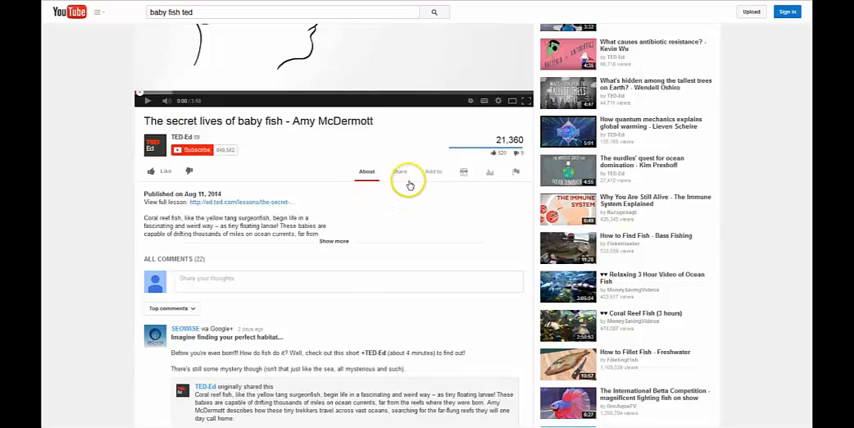
Copy the baby fish video's youtu.be share link, leaving the 'Start at' time unchecked
{"action": "left_click", "coordinate": [400, 172]}
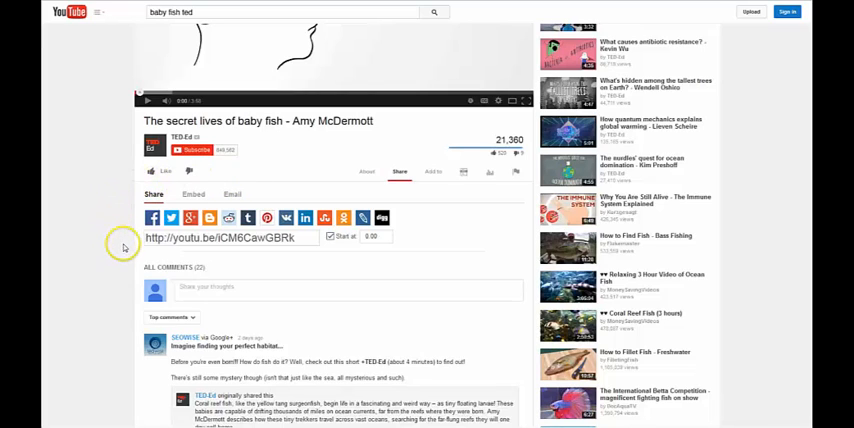
{"action": "mouse_move", "coordinate": [264, 256]}
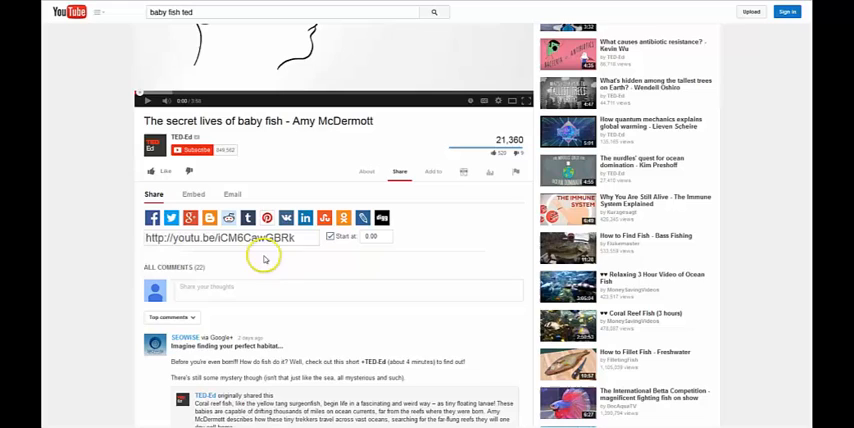
{"action": "left_click", "coordinate": [330, 236]}
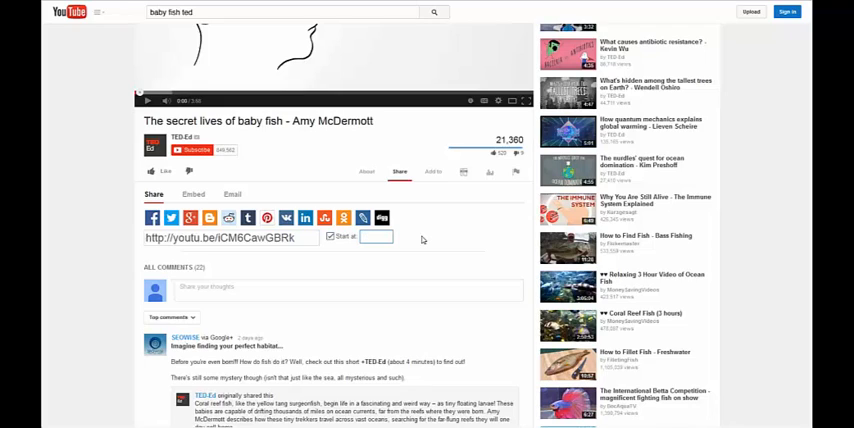
{"action": "type", "text": "21"}
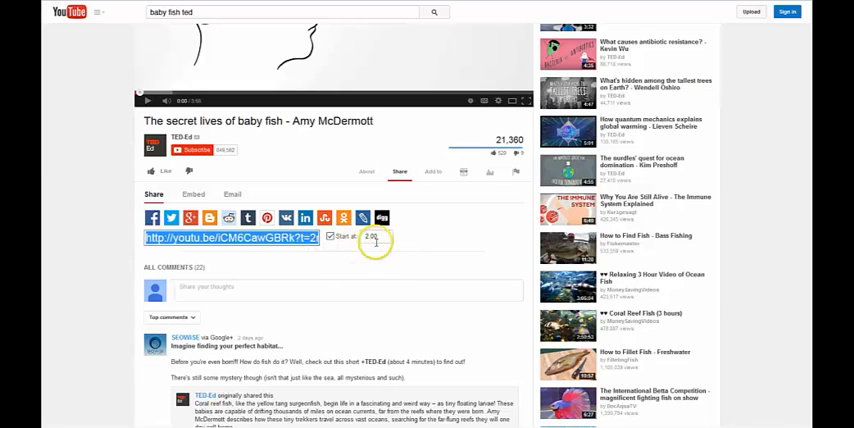
{"action": "left_click", "coordinate": [376, 236]}
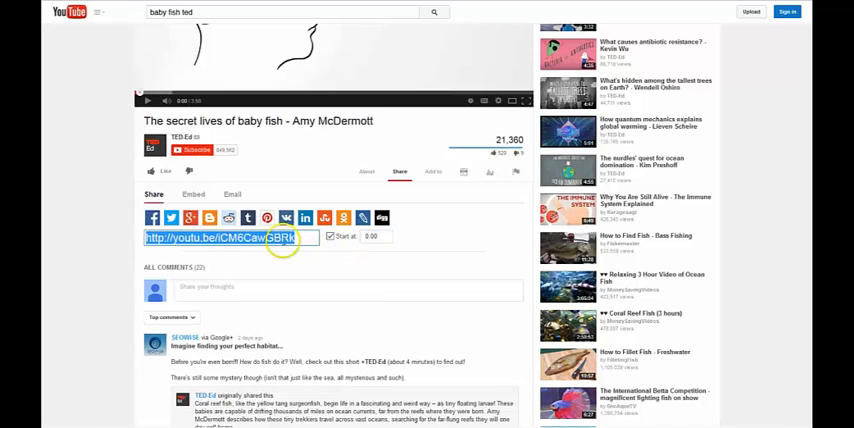
{"action": "right_click", "coordinate": [270, 236]}
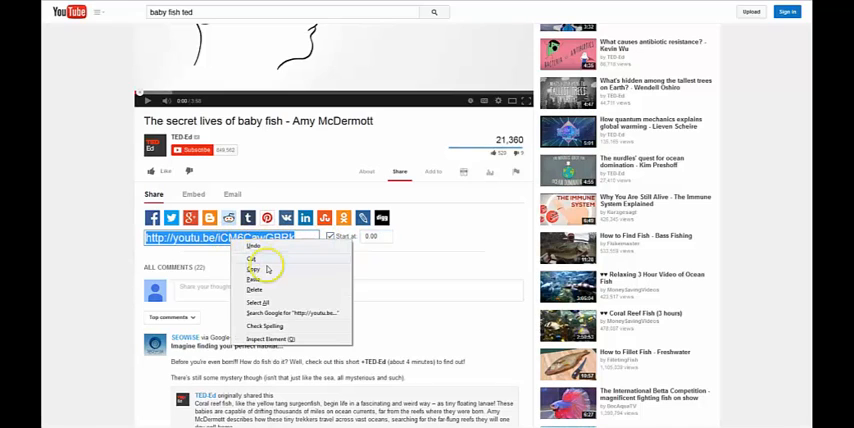
{"action": "left_click", "coordinate": [254, 270]}
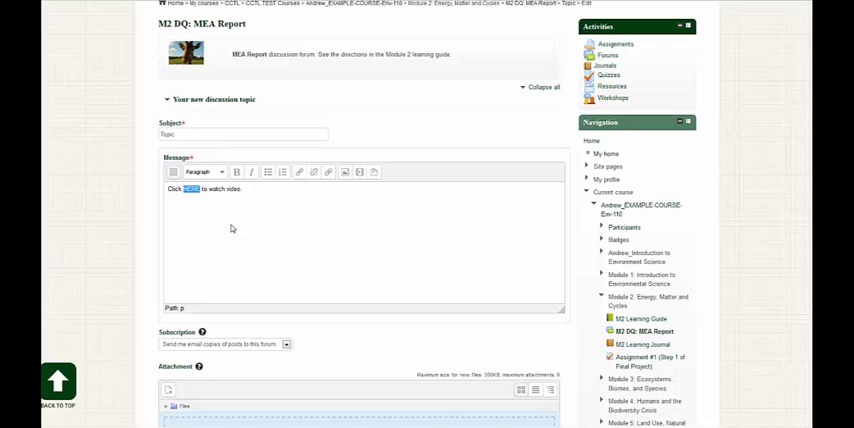
{"action": "mouse_move", "coordinate": [300, 172]}
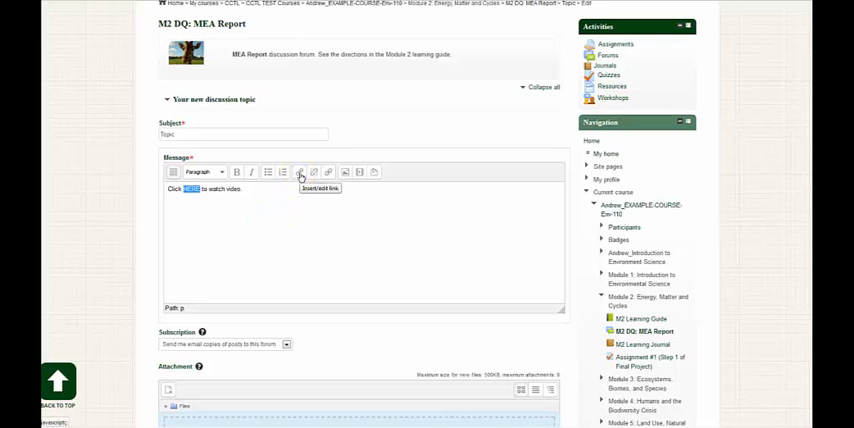
Link the word HERE to the video URL with Target 'Open in new window (_blank)'
{"action": "left_click", "coordinate": [300, 172]}
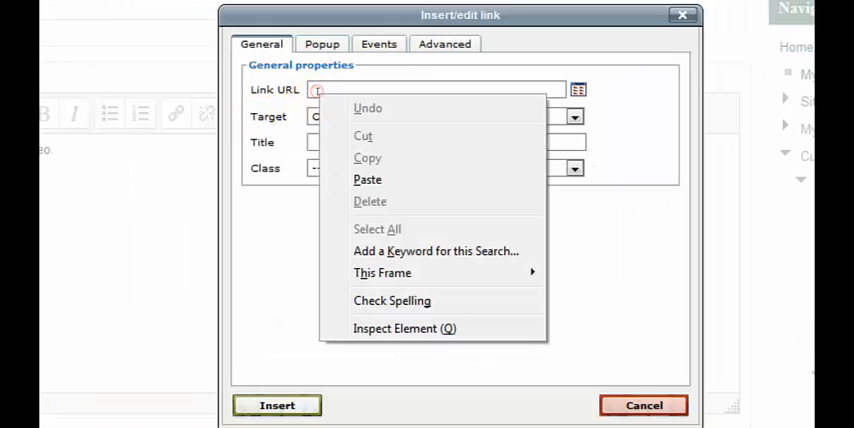
{"action": "left_click", "coordinate": [368, 180]}
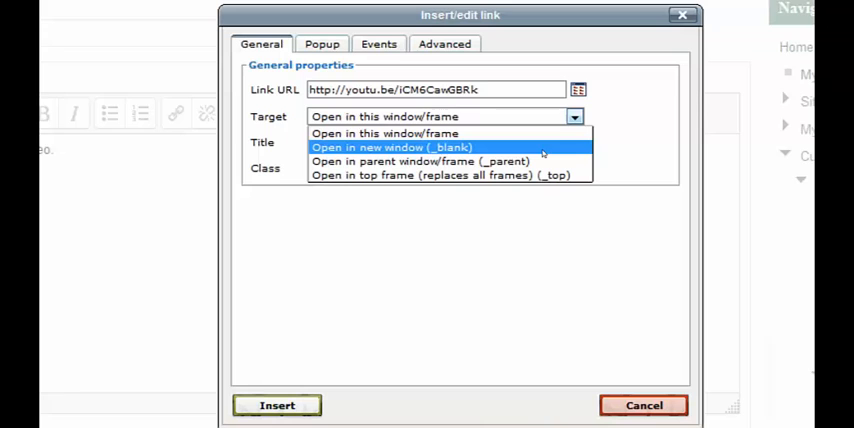
{"action": "left_click", "coordinate": [390, 148]}
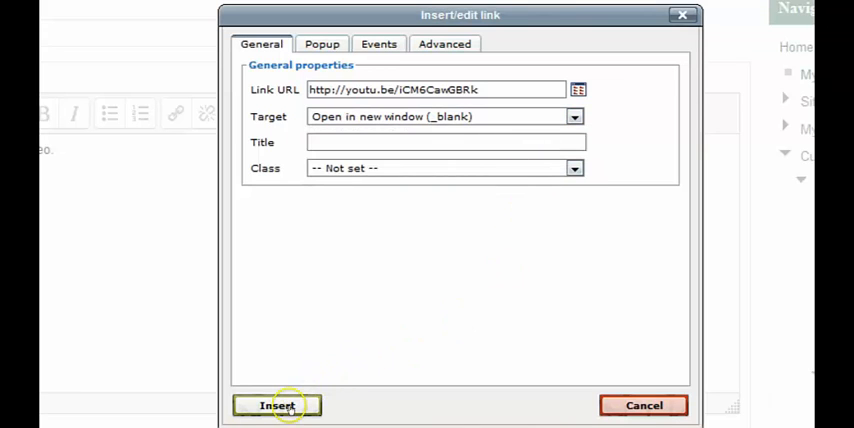
{"action": "left_click", "coordinate": [278, 404]}
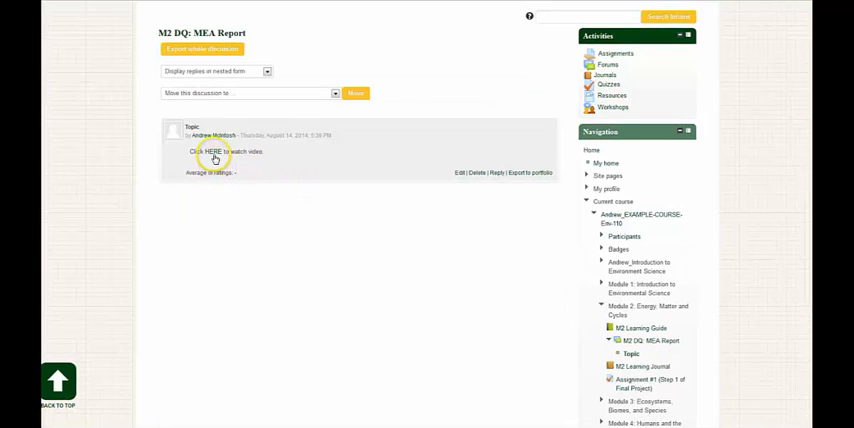
Follow the HERE link in the posted topic to confirm the baby fish video opens
{"action": "left_click", "coordinate": [210, 152]}
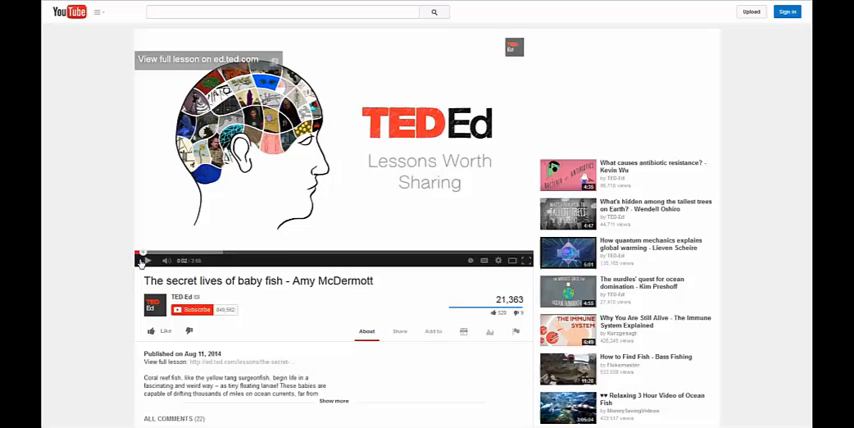
Copy the baby fish video's iframe embed code from YouTube's Share > Embed panel
{"action": "scroll", "scroll_direction": "down", "scroll_amount": 3}
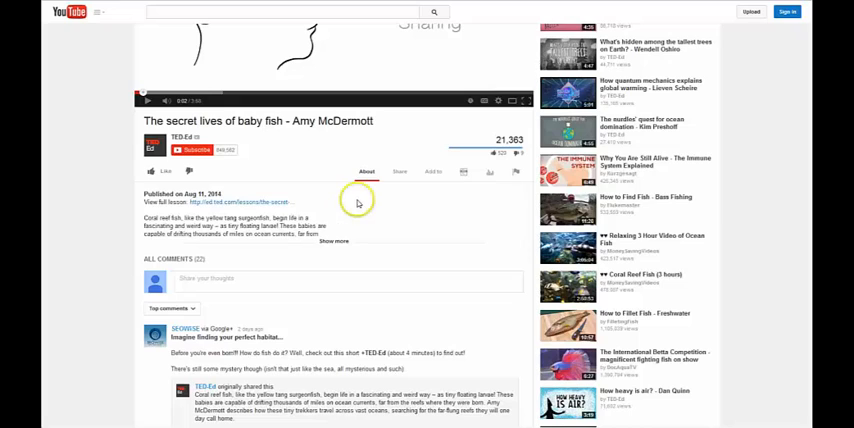
{"action": "left_click", "coordinate": [400, 172]}
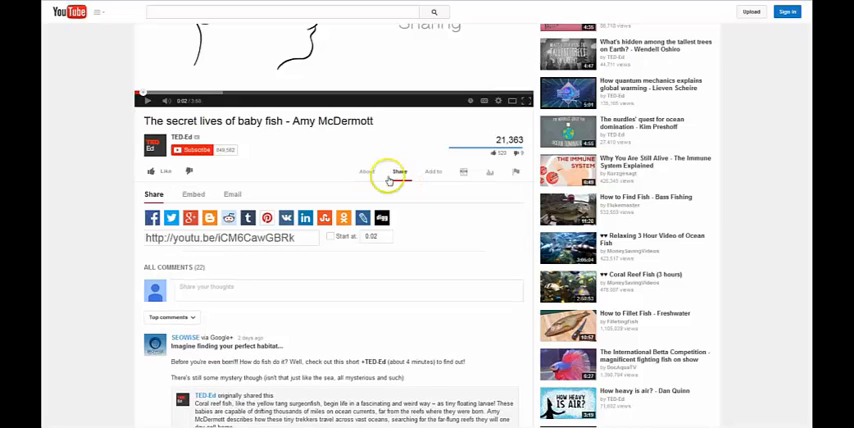
{"action": "left_click", "coordinate": [192, 196]}
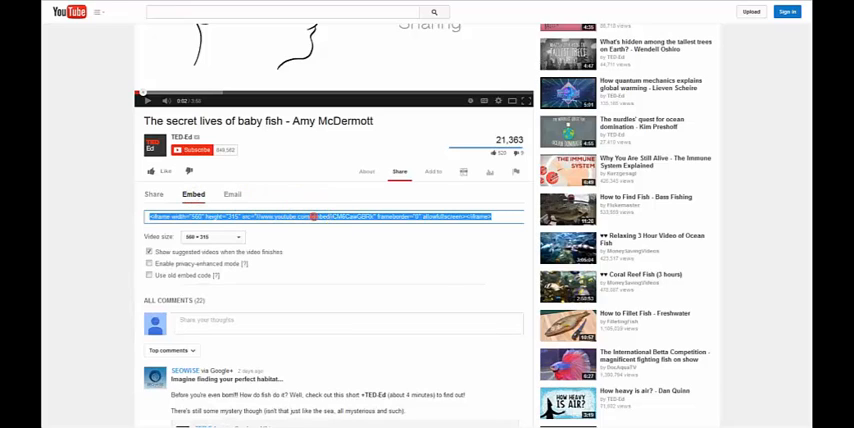
{"action": "right_click", "coordinate": [316, 216]}
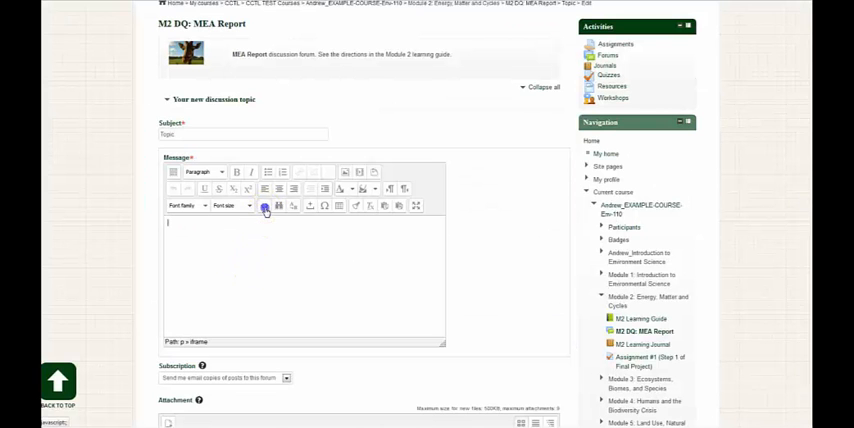
Paste the iframe embed code into the message's HTML source and update it
{"action": "left_click", "coordinate": [264, 208]}
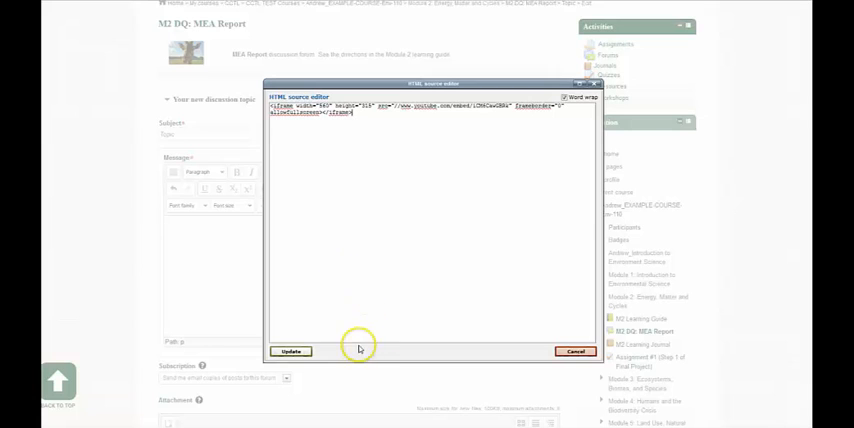
{"action": "left_click", "coordinate": [290, 352]}
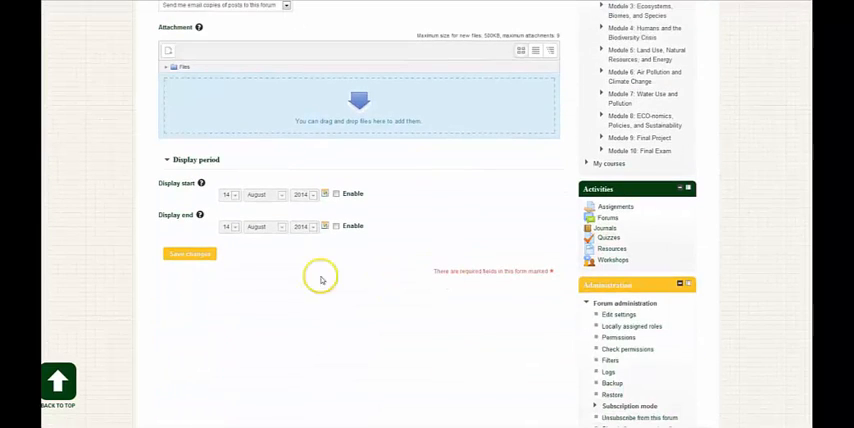
Save the post and continue to the topic showing the embedded baby fish video
{"action": "left_click", "coordinate": [188, 252]}
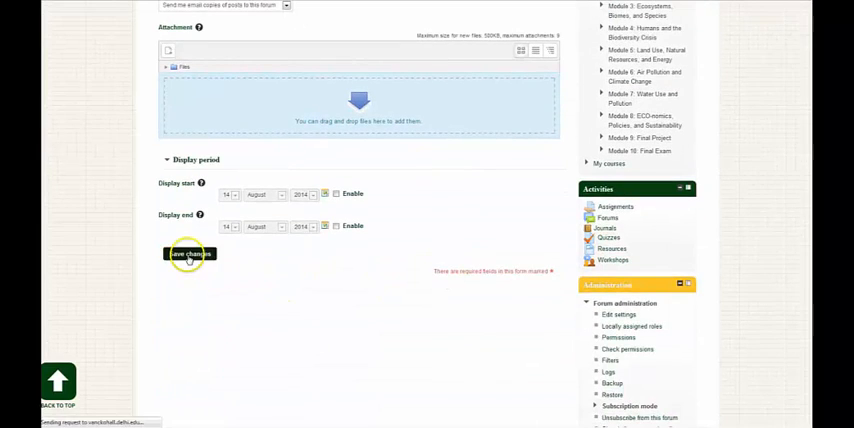
{"action": "left_click", "coordinate": [188, 252]}
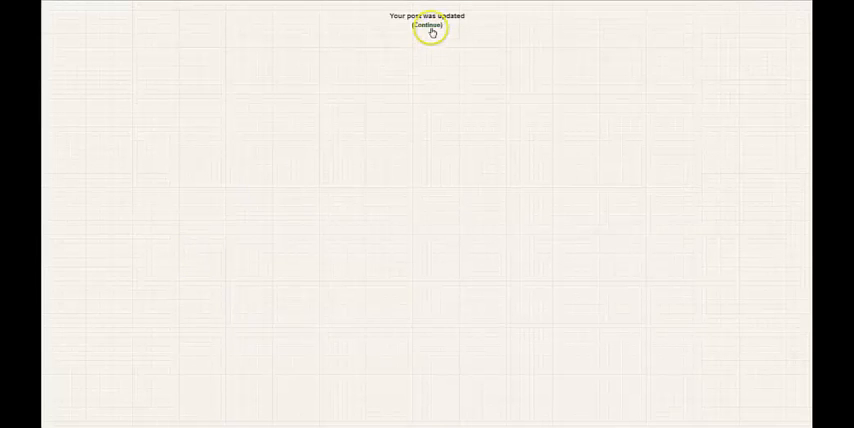
{"action": "left_click", "coordinate": [428, 24]}
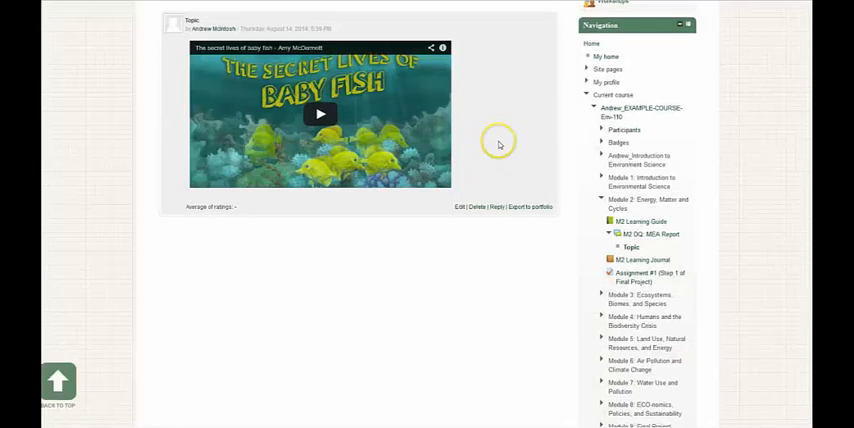